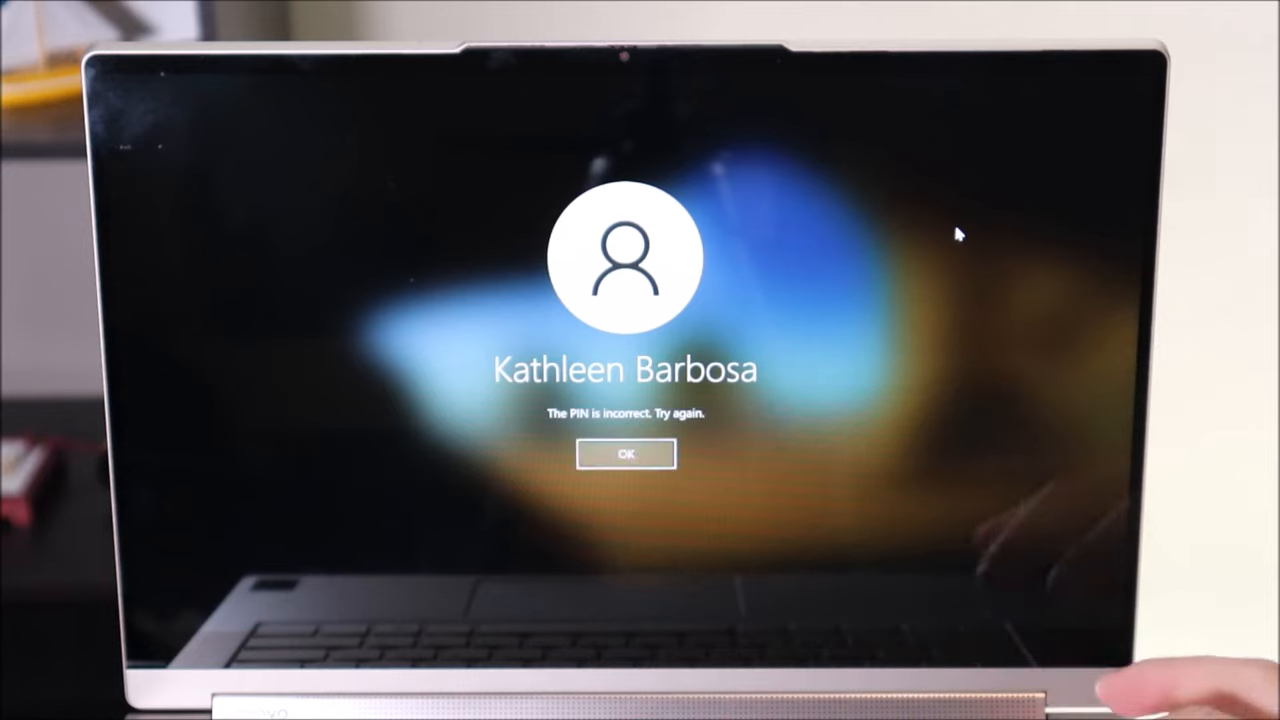
Step: Dismiss the 'The PIN is incorrect' notice to return to the PIN entry field
{"action": "left_click", "coordinate": [626, 454]}
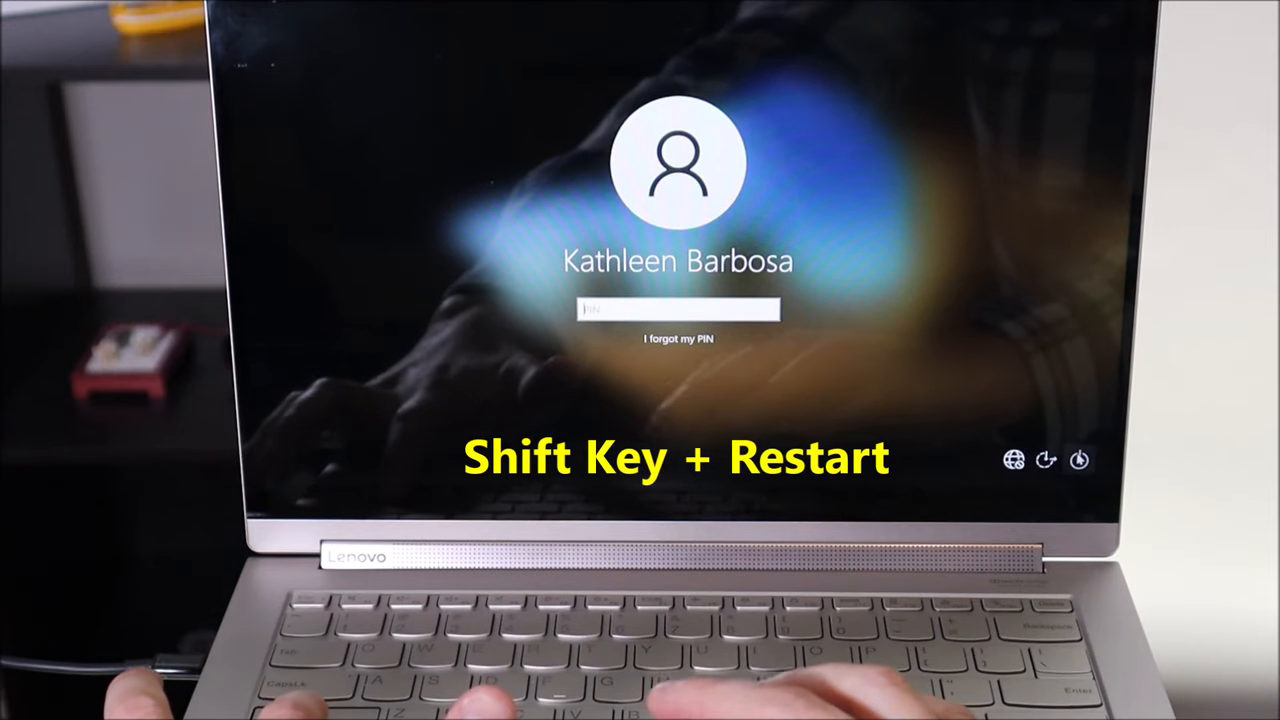
Step: Restart from the lock screen power menu into the Choose an option recovery screen
{"action": "left_click", "coordinate": [1082, 460]}
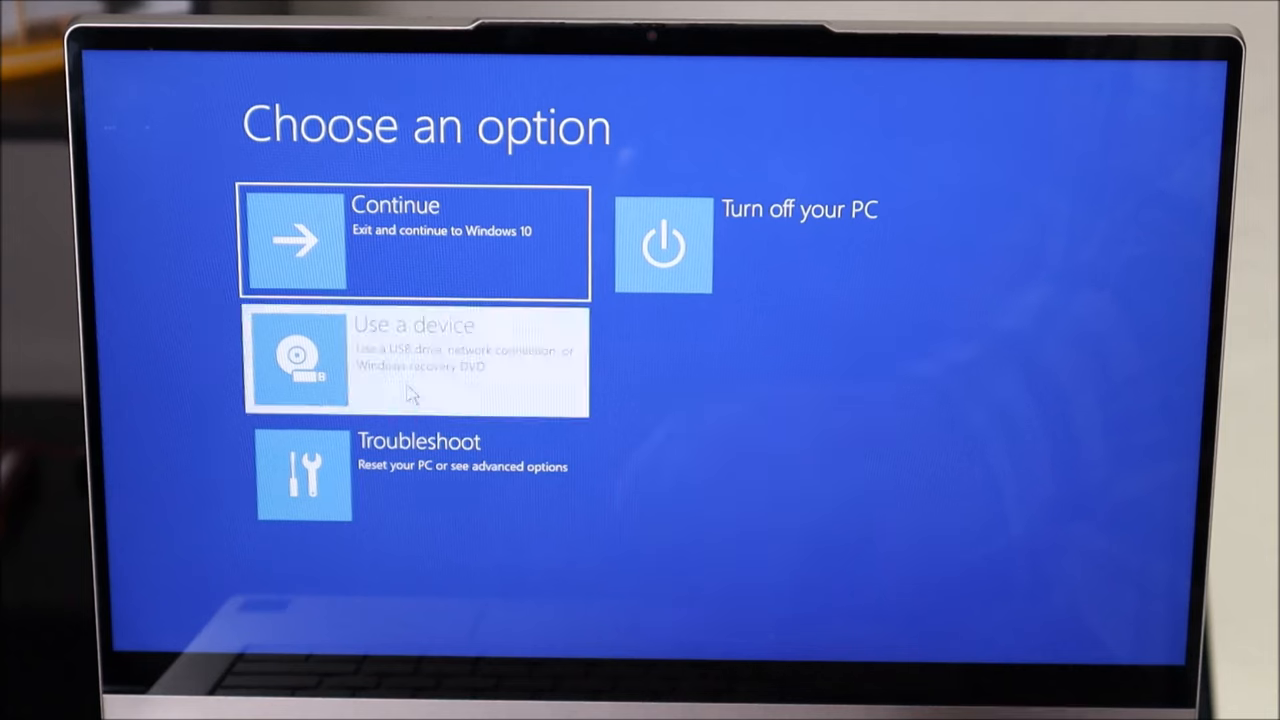
Step: Boot setup from the USB drive and accept the license terms to reach the installation type choice
{"action": "left_click", "coordinate": [413, 360]}
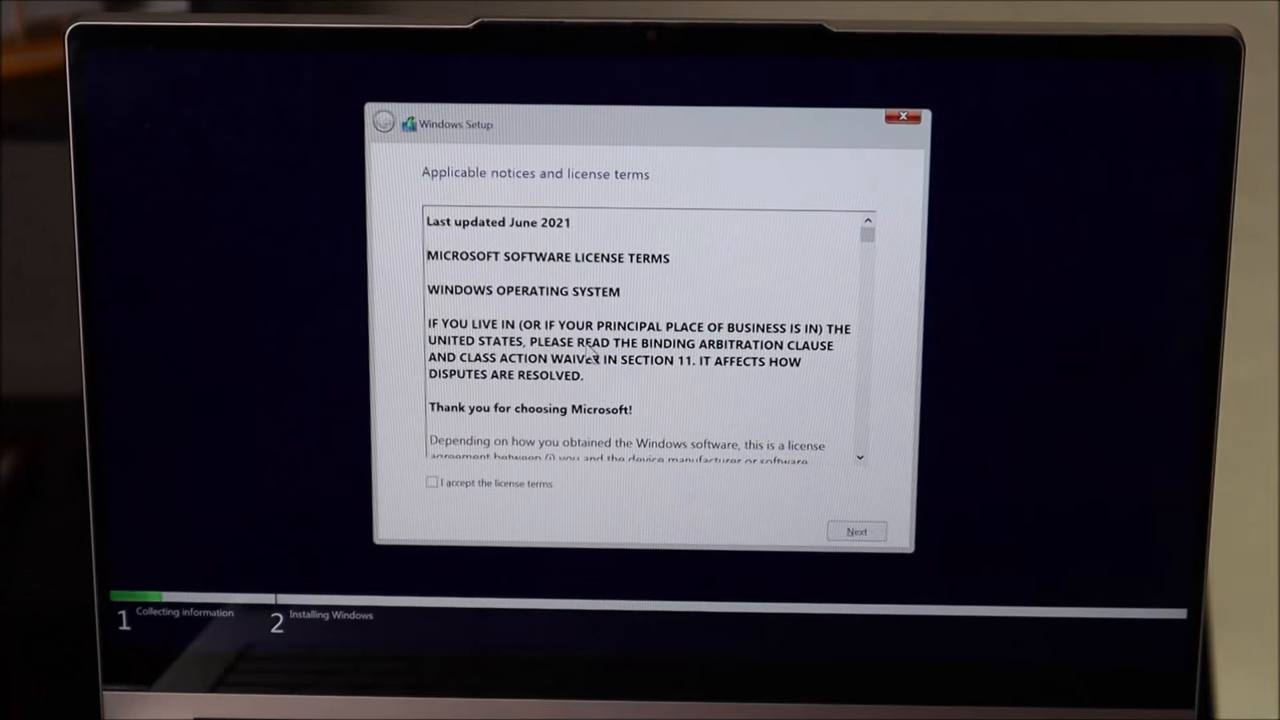
{"action": "left_click", "coordinate": [432, 483]}
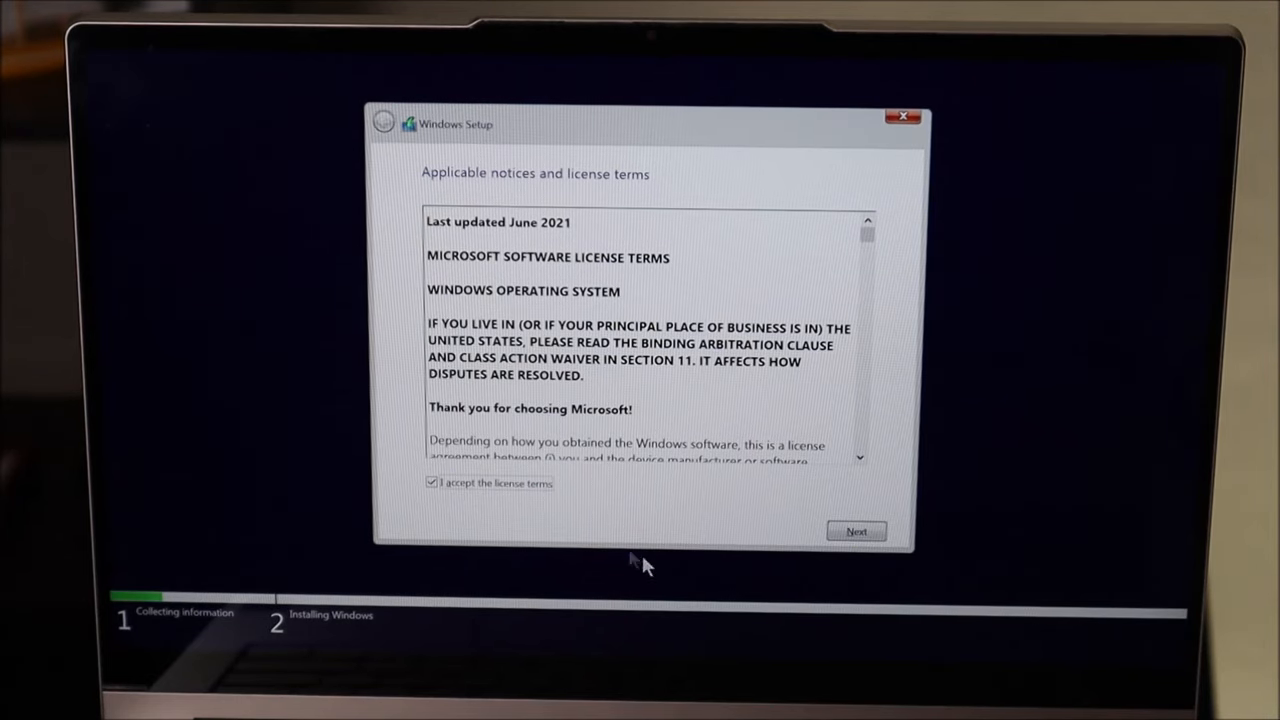
{"action": "left_click", "coordinate": [856, 531]}
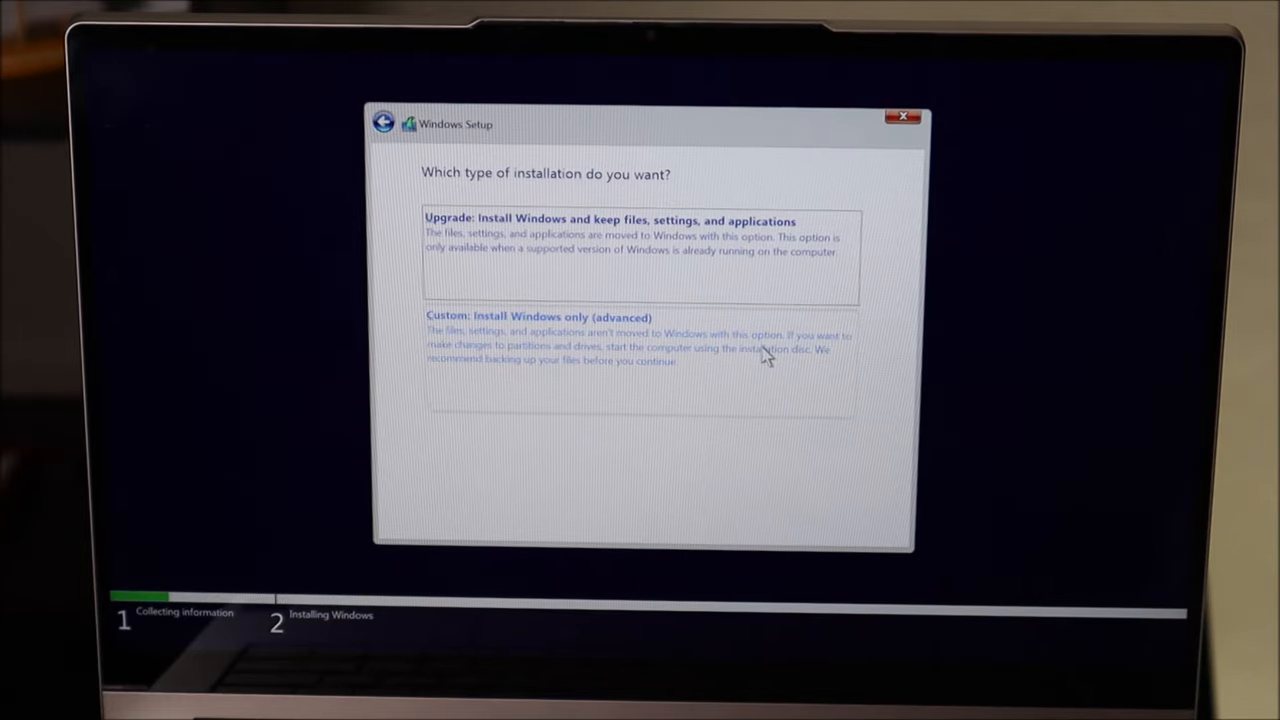
Step: Choose Custom install and delete the WINRE_DRV, 475.7 GB primary, 16 MB reserved and SYSTEM_DRV partitions
{"action": "left_click", "coordinate": [535, 316]}
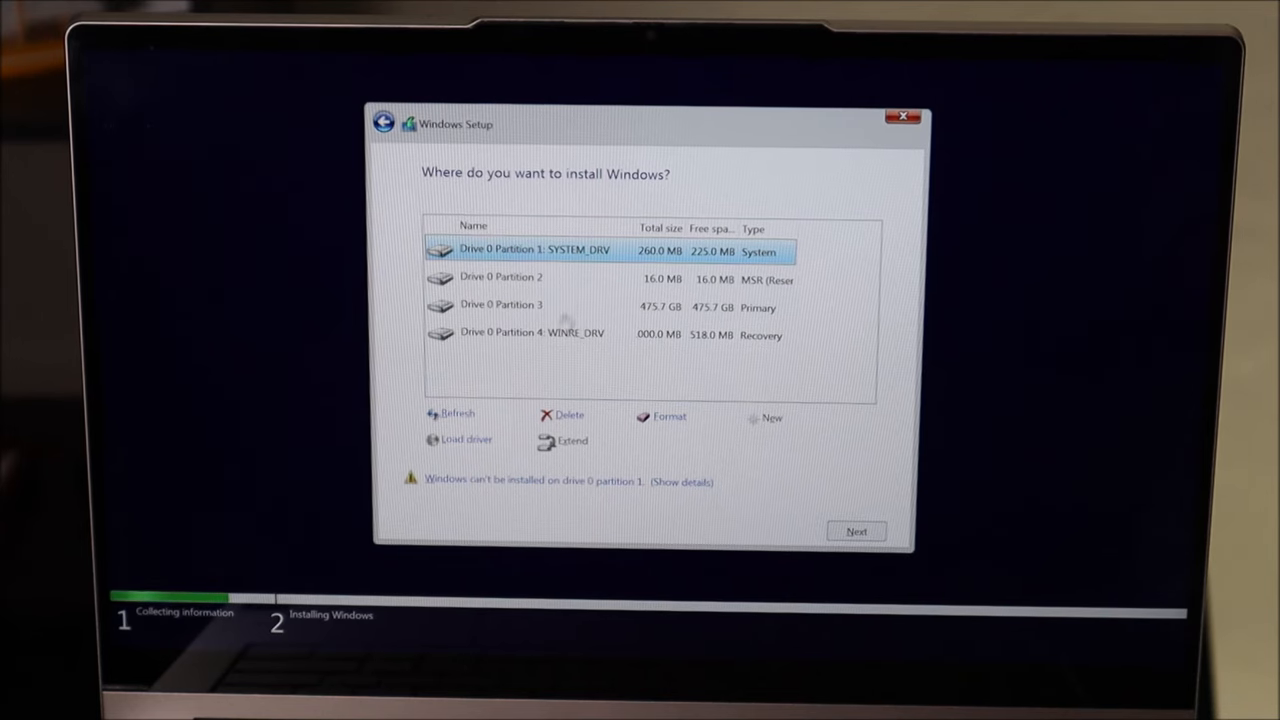
{"action": "left_click", "coordinate": [559, 415]}
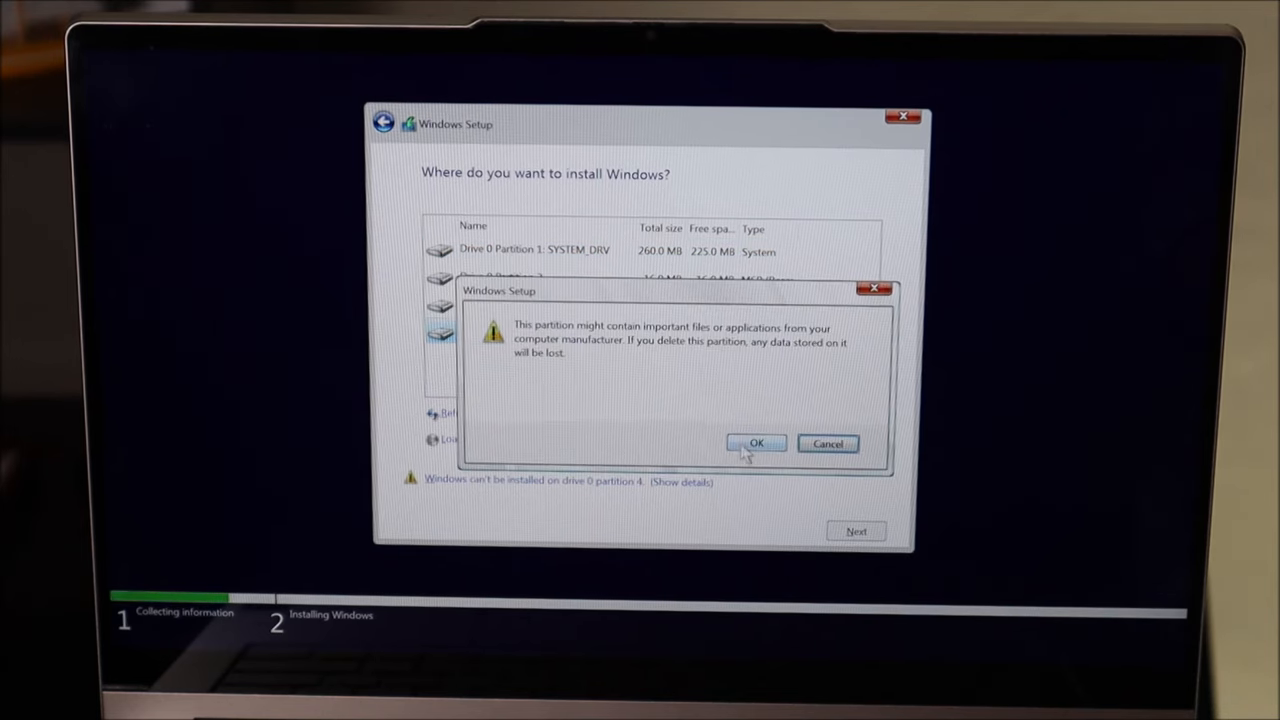
{"action": "left_click", "coordinate": [756, 443]}
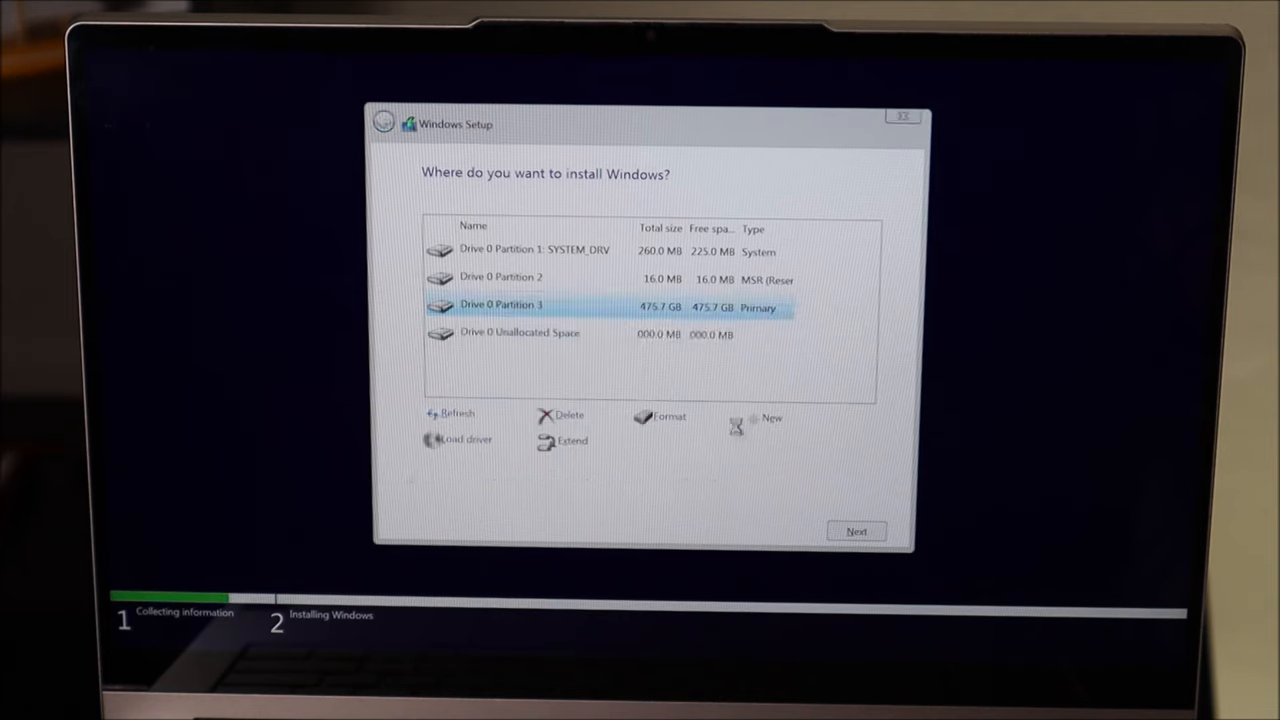
{"action": "left_click", "coordinate": [560, 415]}
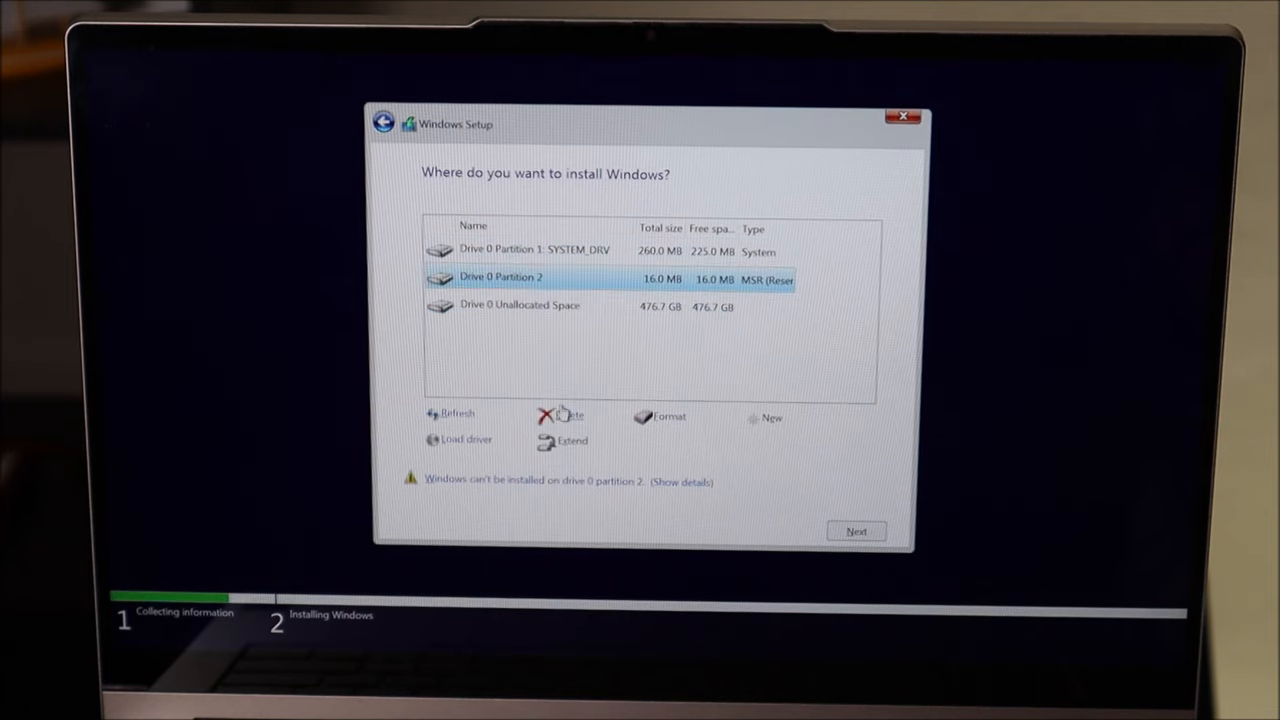
{"action": "left_click", "coordinate": [563, 415]}
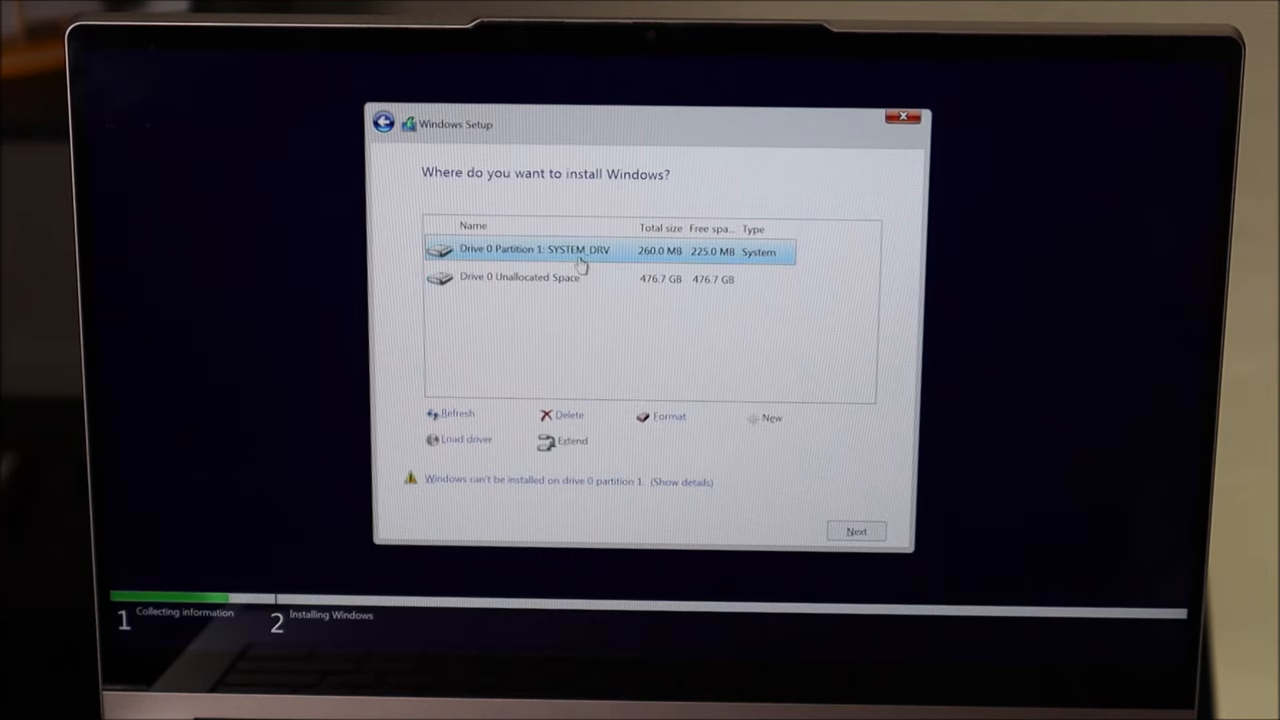
{"action": "left_click", "coordinate": [566, 415]}
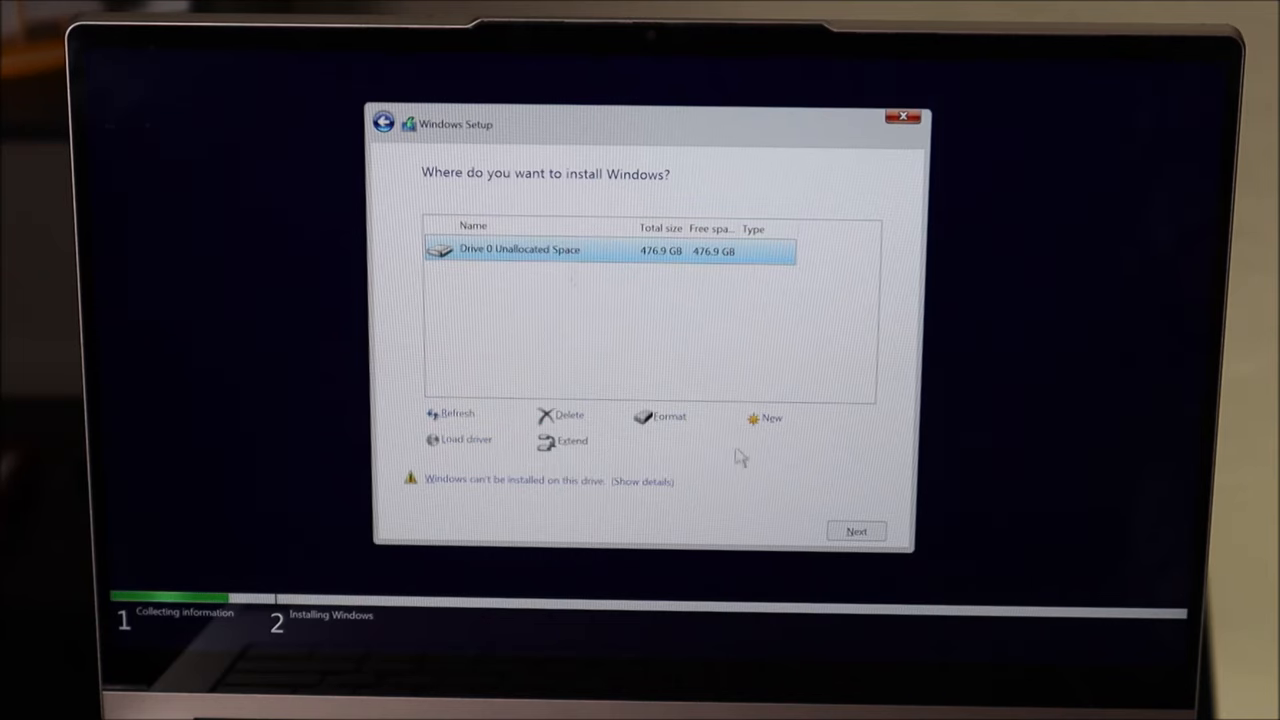
{"action": "mouse_move", "coordinate": [682, 305]}
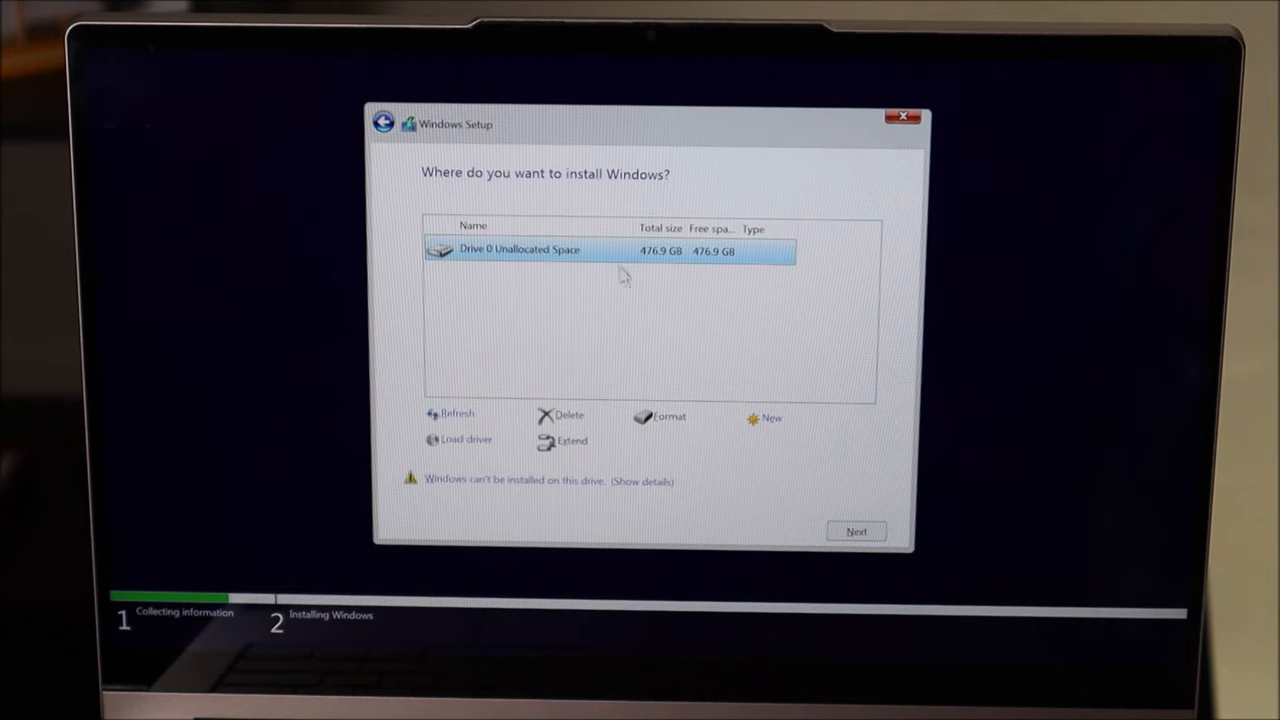
{"action": "mouse_move", "coordinate": [670, 300]}
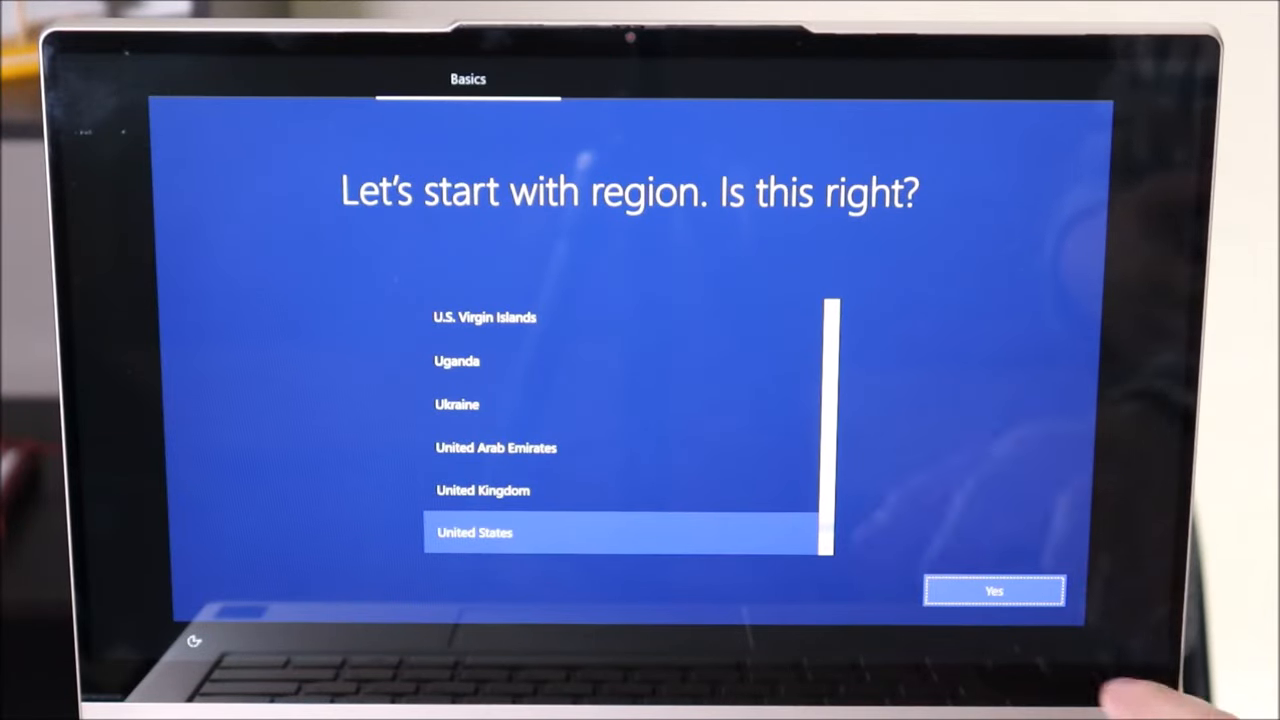
Step: Confirm United States region and US keyboard layout, skipping a second layout
{"action": "left_click", "coordinate": [989, 590]}
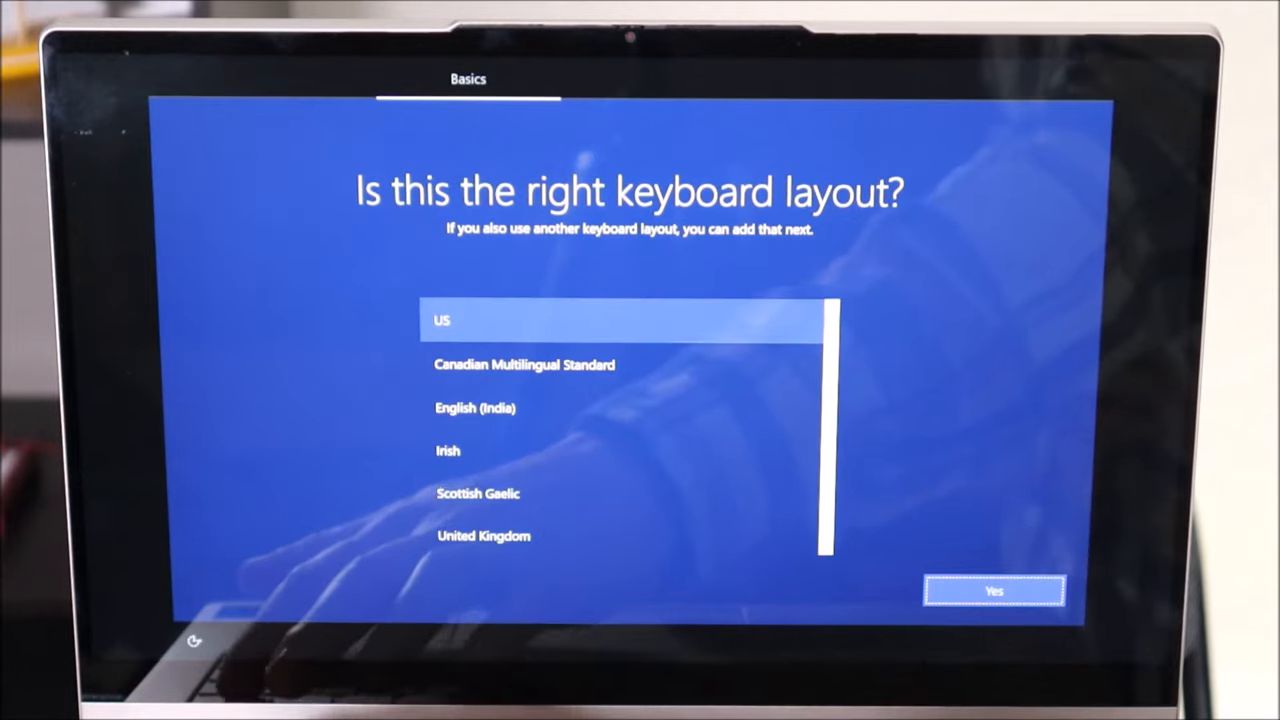
{"action": "left_click", "coordinate": [993, 590]}
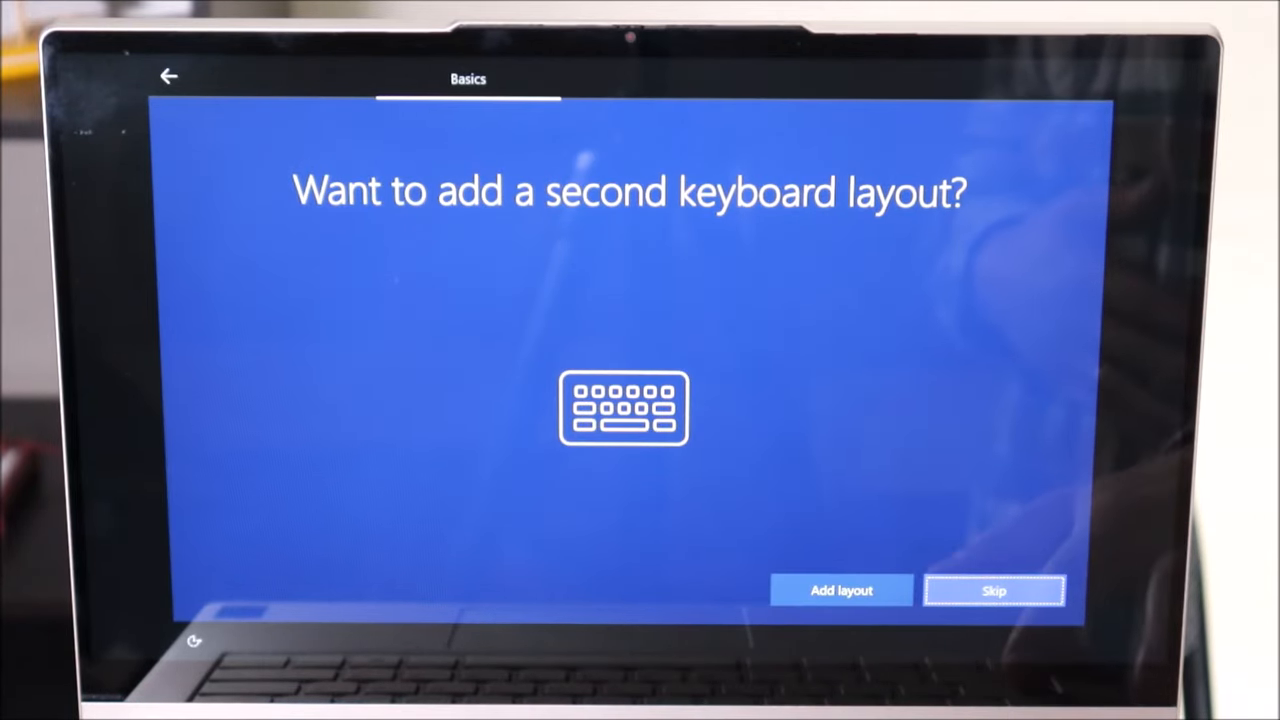
{"action": "left_click", "coordinate": [995, 588]}
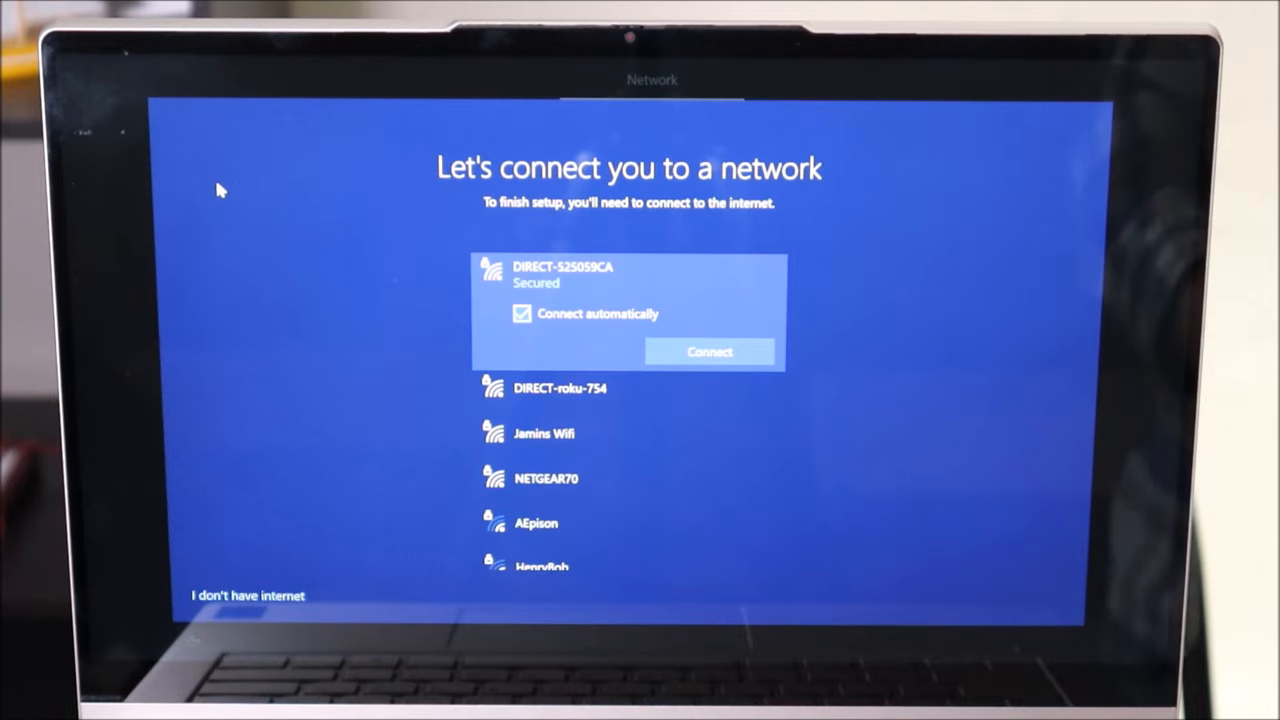
{"action": "mouse_move", "coordinate": [240, 595]}
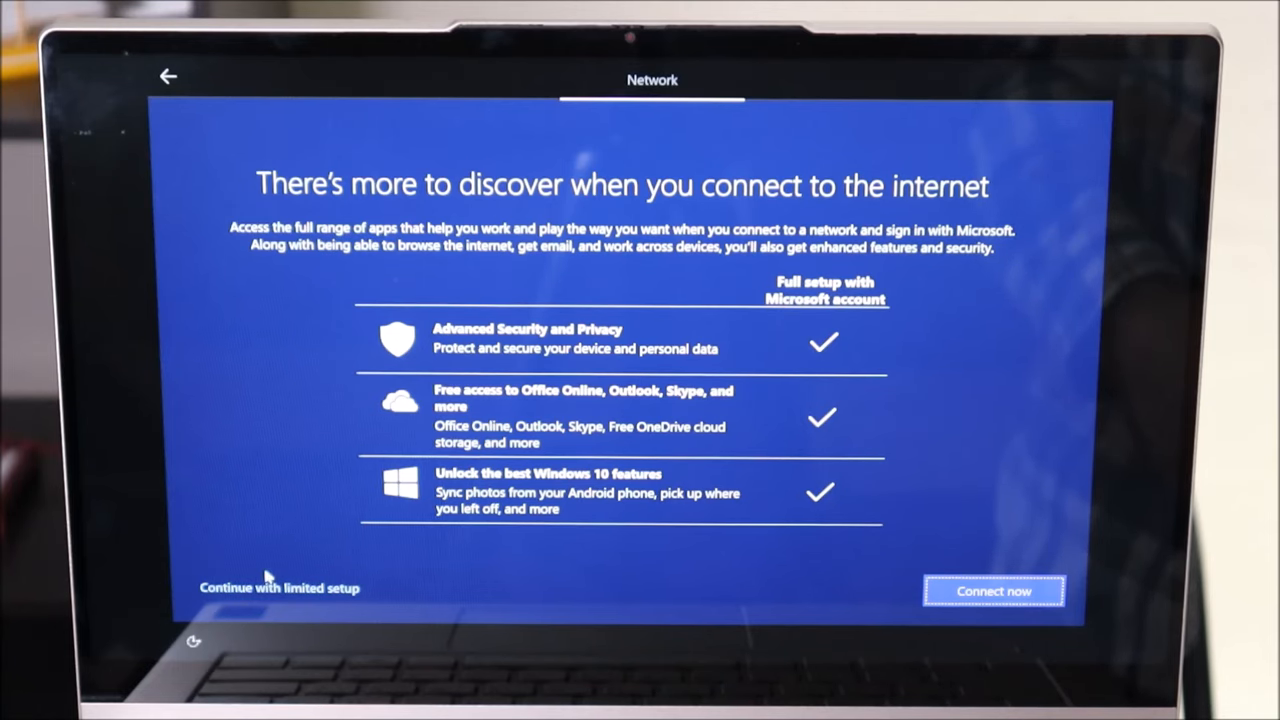
Step: Continue without internet on a limited local-account setup and move past the password step
{"action": "left_click", "coordinate": [283, 588]}
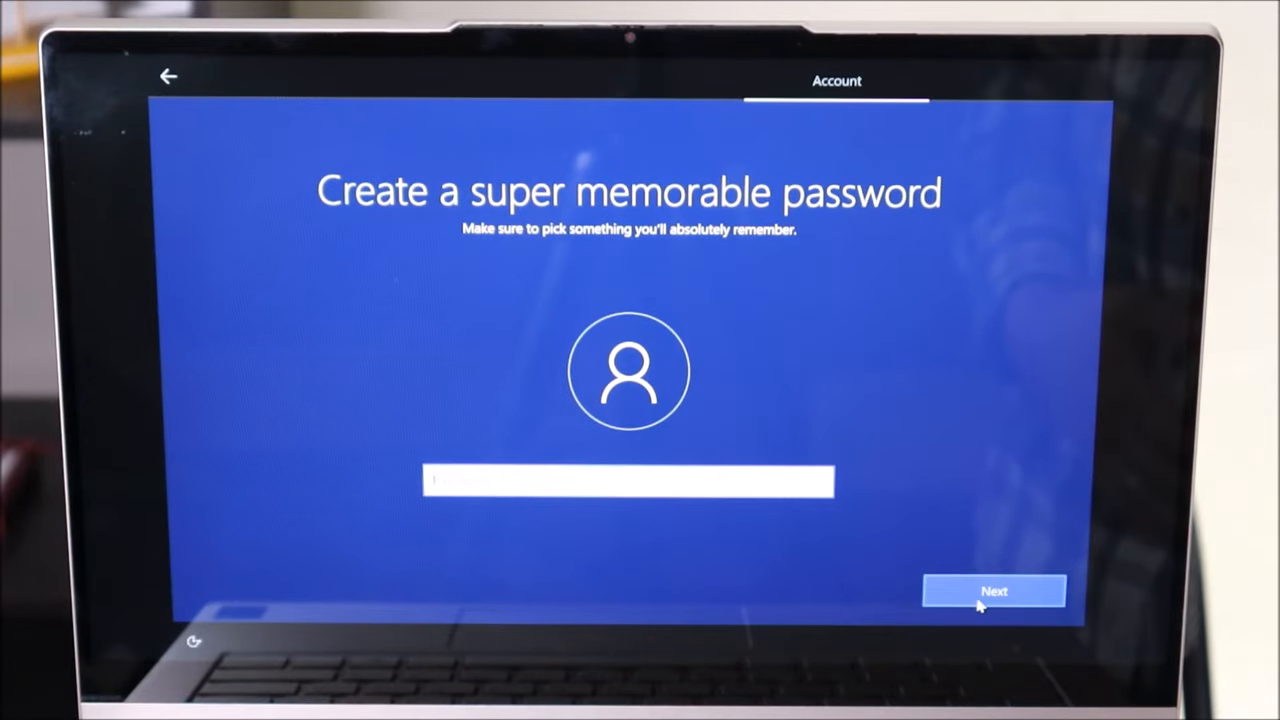
{"action": "left_click", "coordinate": [995, 590]}
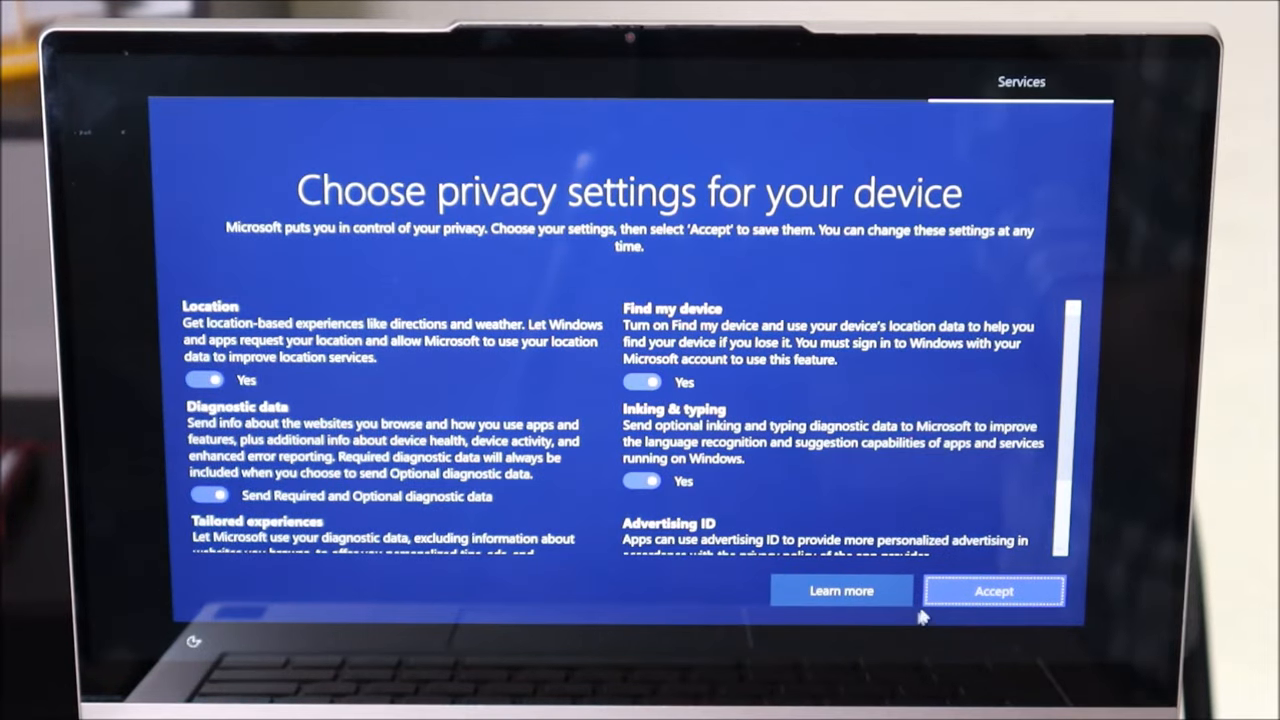
Step: Switch off inking & typing and advertising ID with the other privacy options, then accept
{"action": "left_click", "coordinate": [642, 382]}
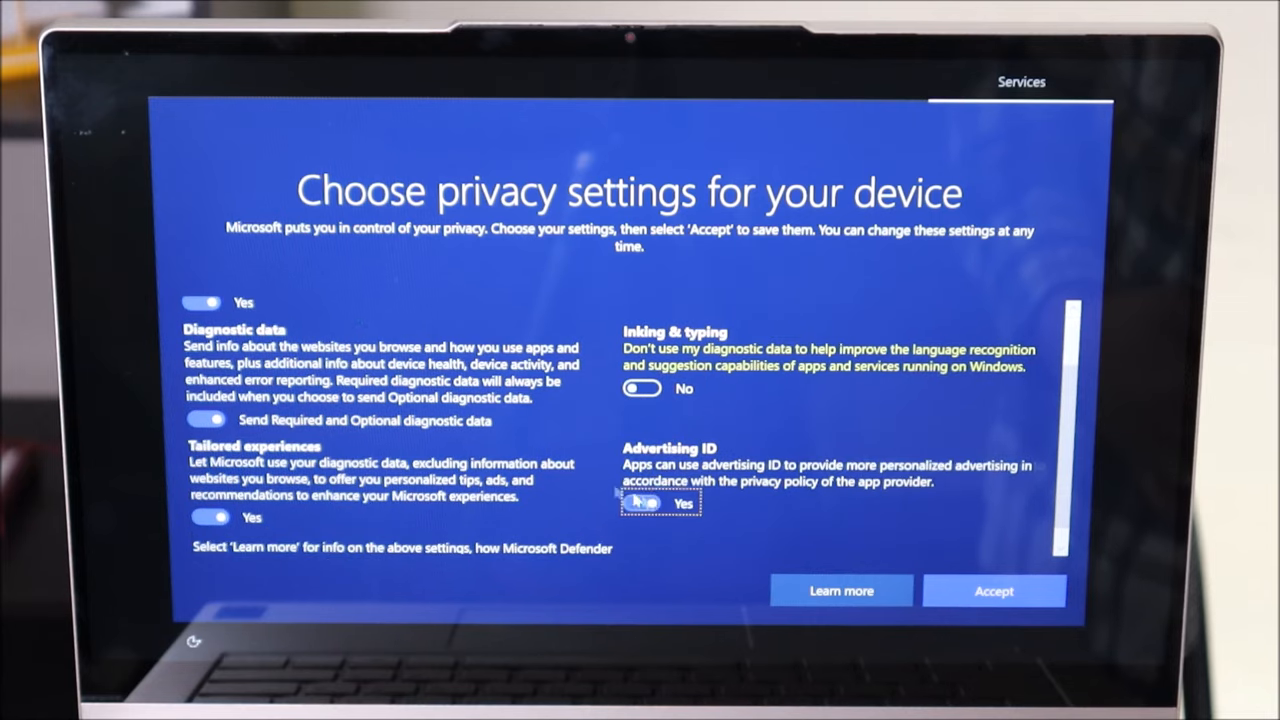
{"action": "left_click", "coordinate": [643, 502]}
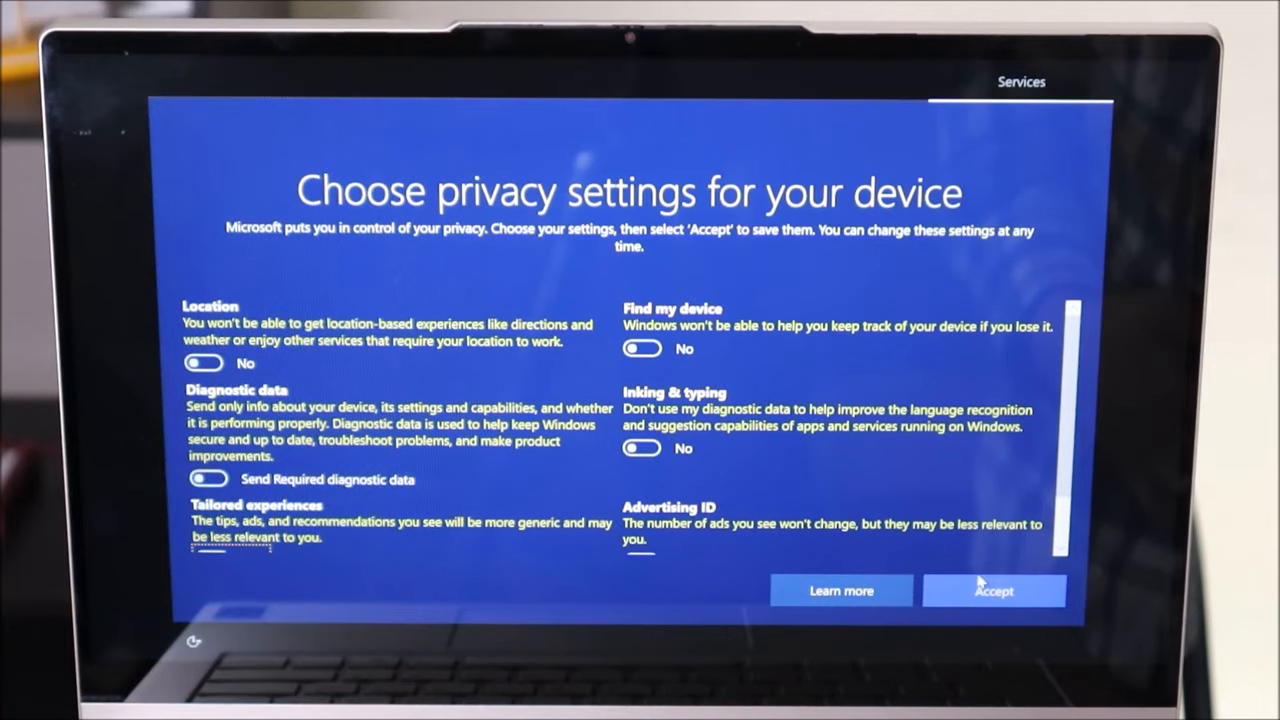
{"action": "left_click", "coordinate": [994, 590]}
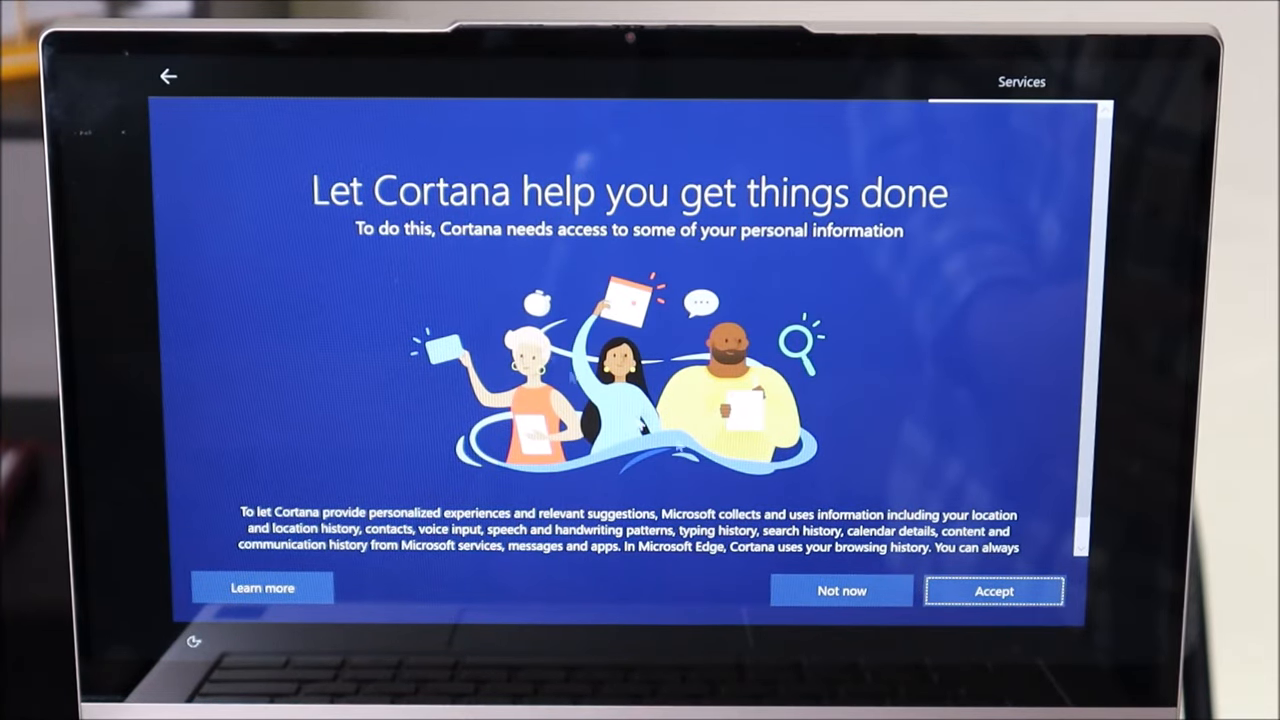
Step: Choose Not now to decline Cortana's access to personal information
{"action": "left_click", "coordinate": [995, 590]}
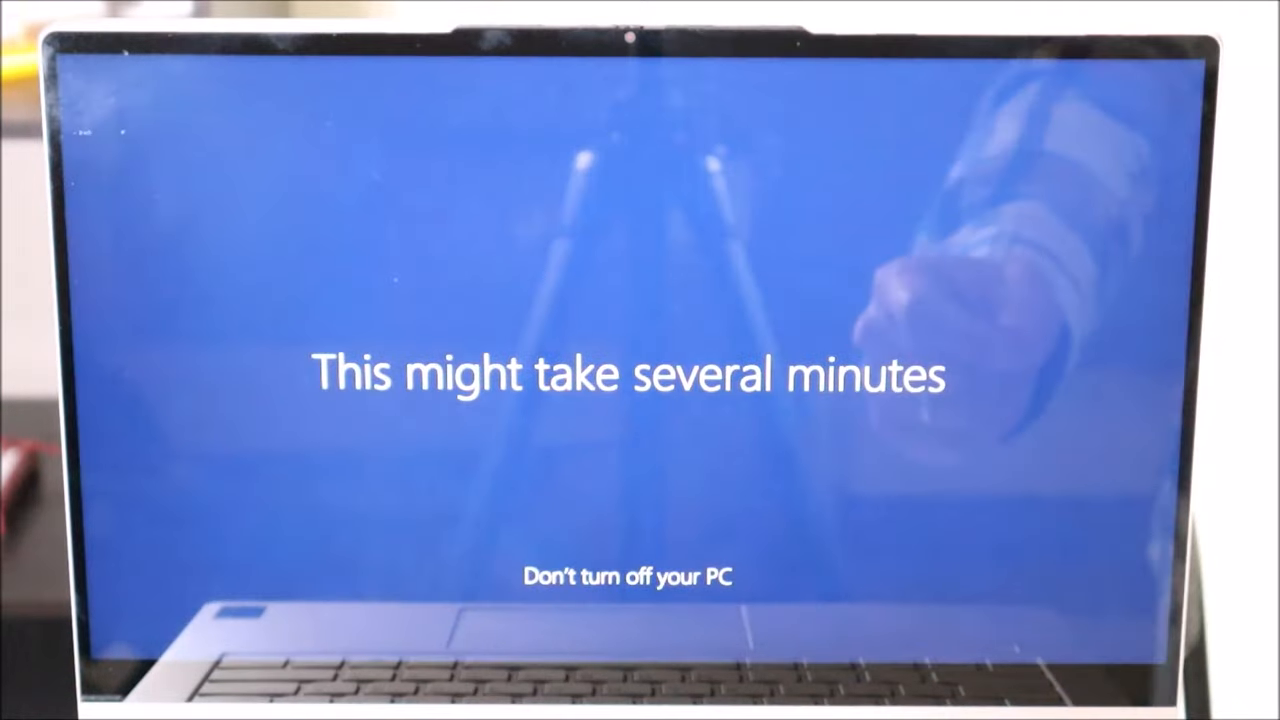